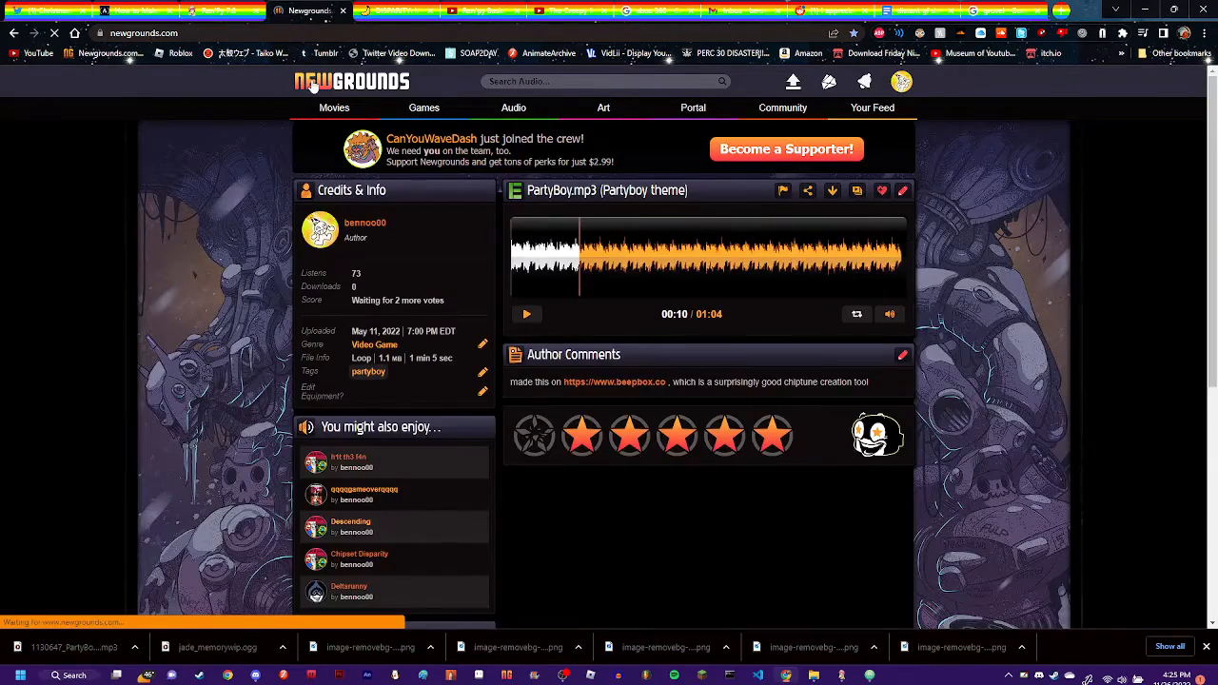
From the Newgrounds front page, read the 3 Star Game Jam announcement down to its Rules section.
left_click(350, 80)
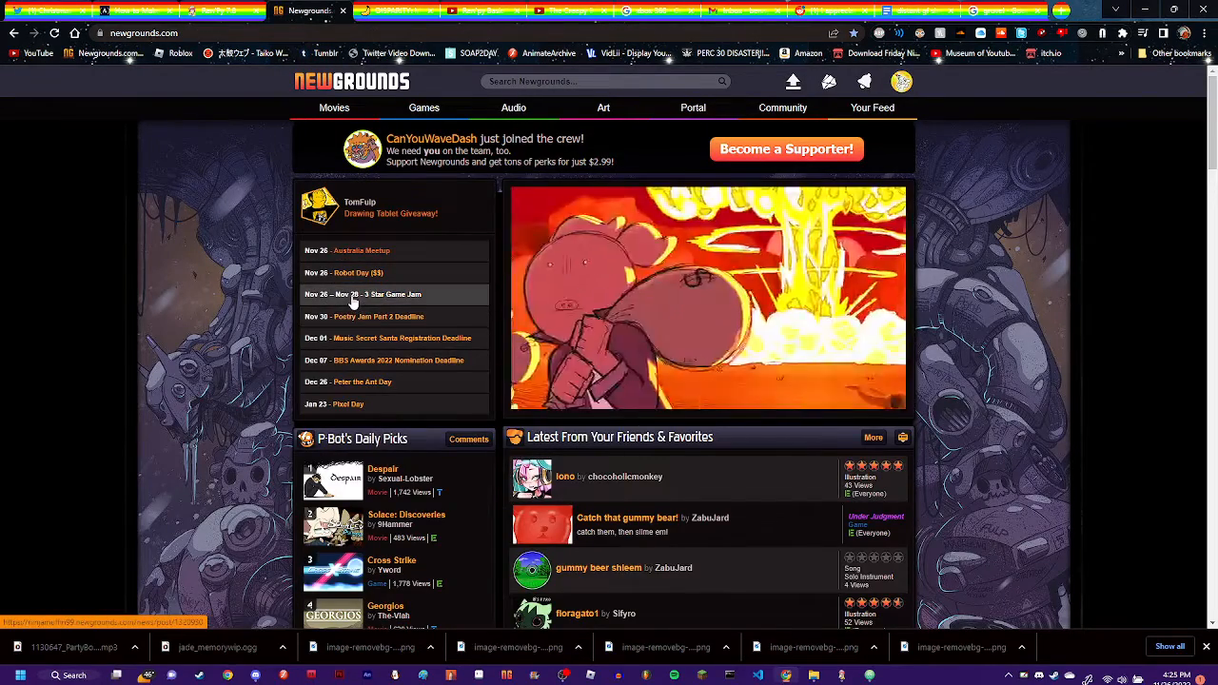
left_click(385, 293)
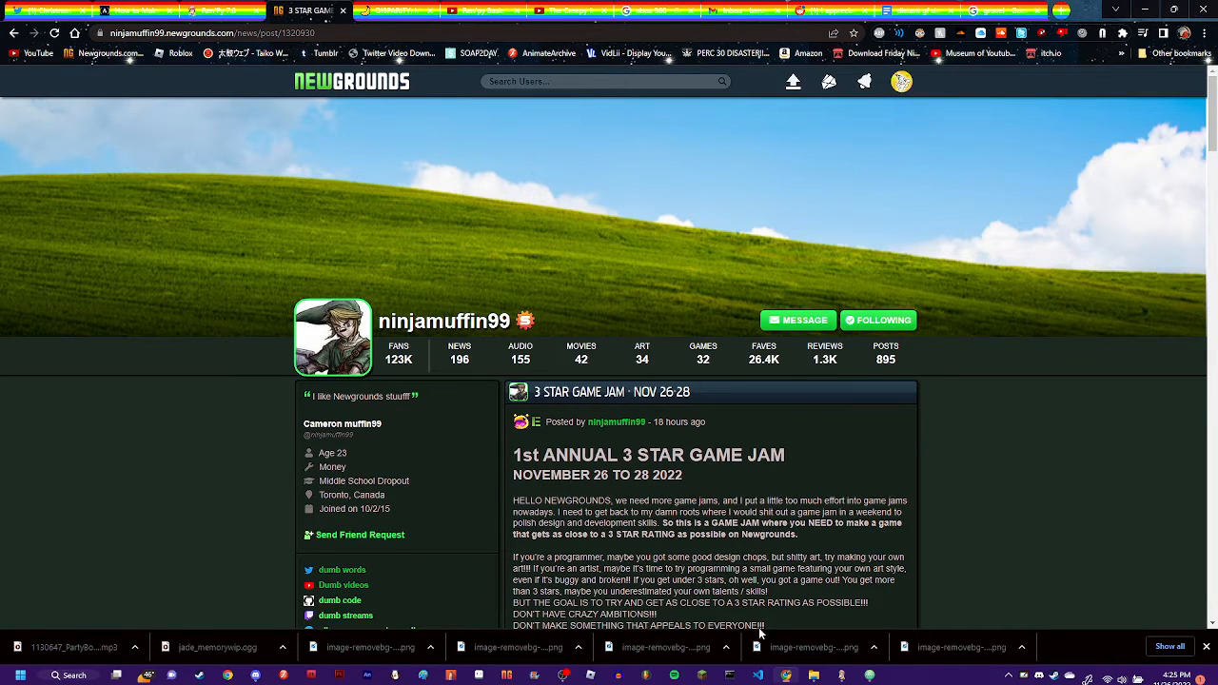
scroll("down", 3)
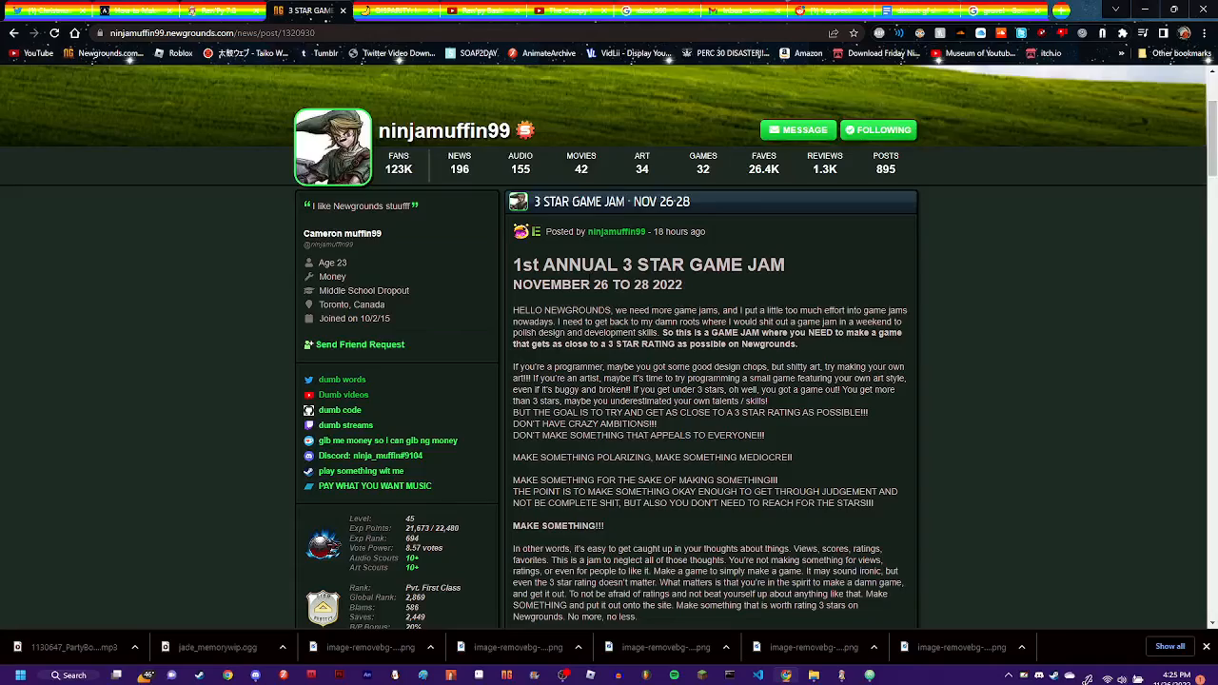
scroll("down", 3)
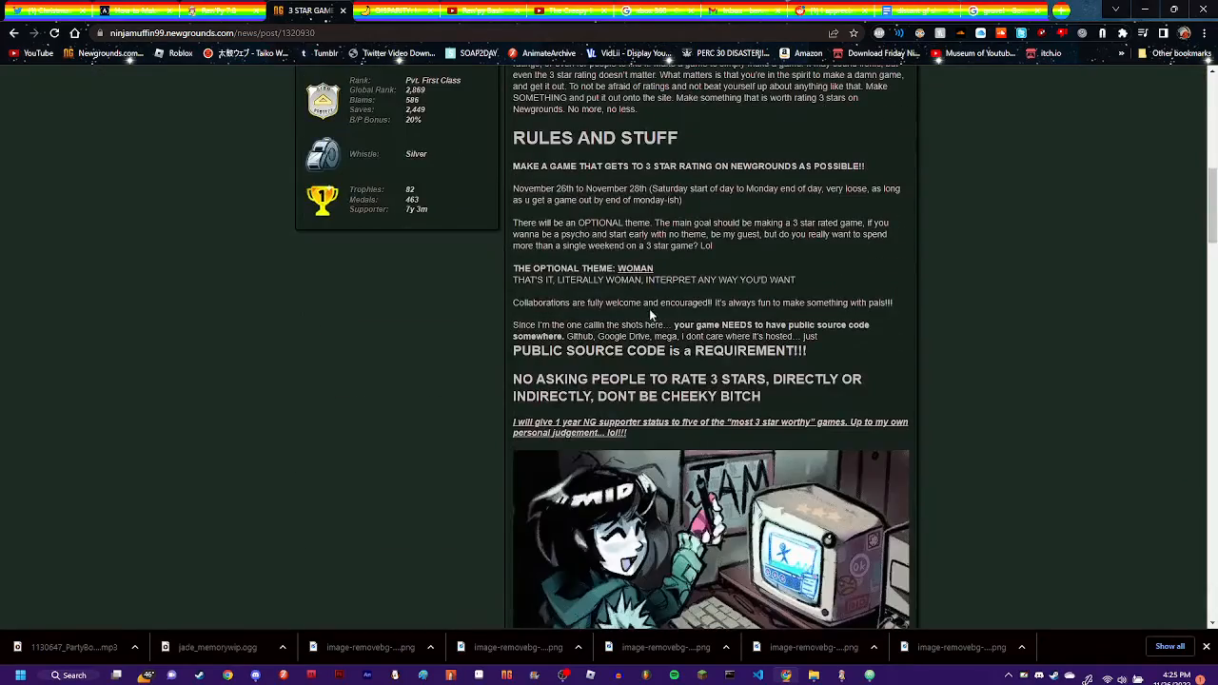
scroll("up", 3)
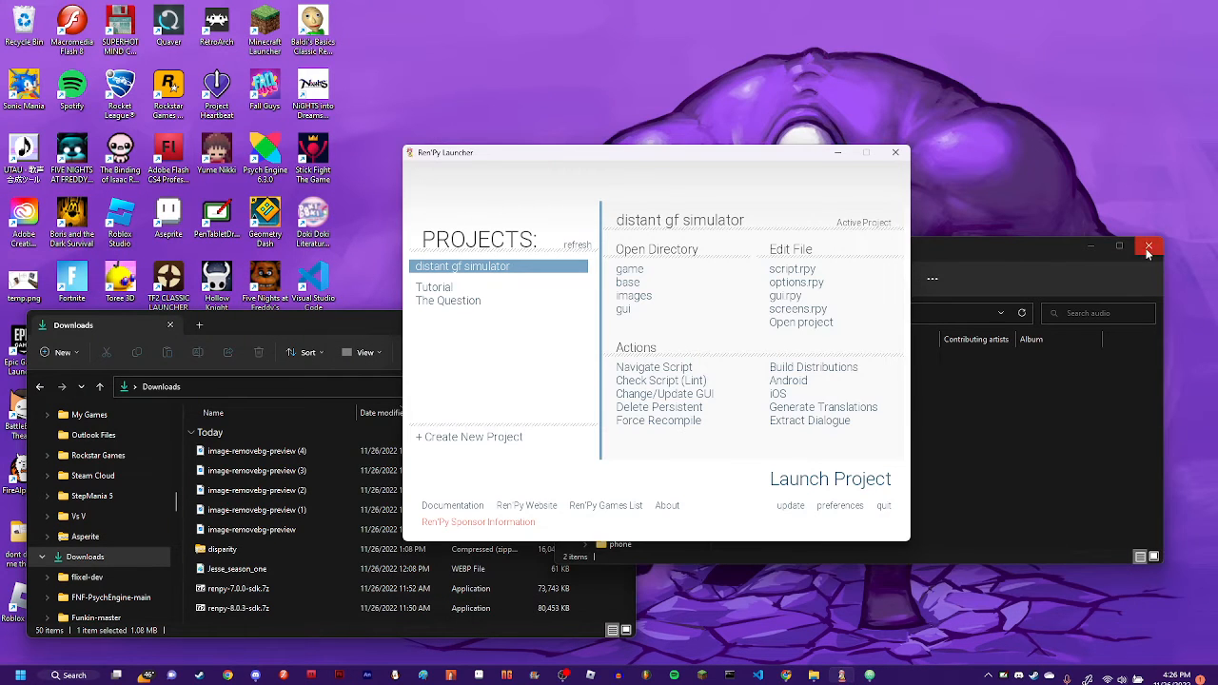
Close the Downloads window and launch the 'distant gf simulator' project.
left_click(1149, 247)
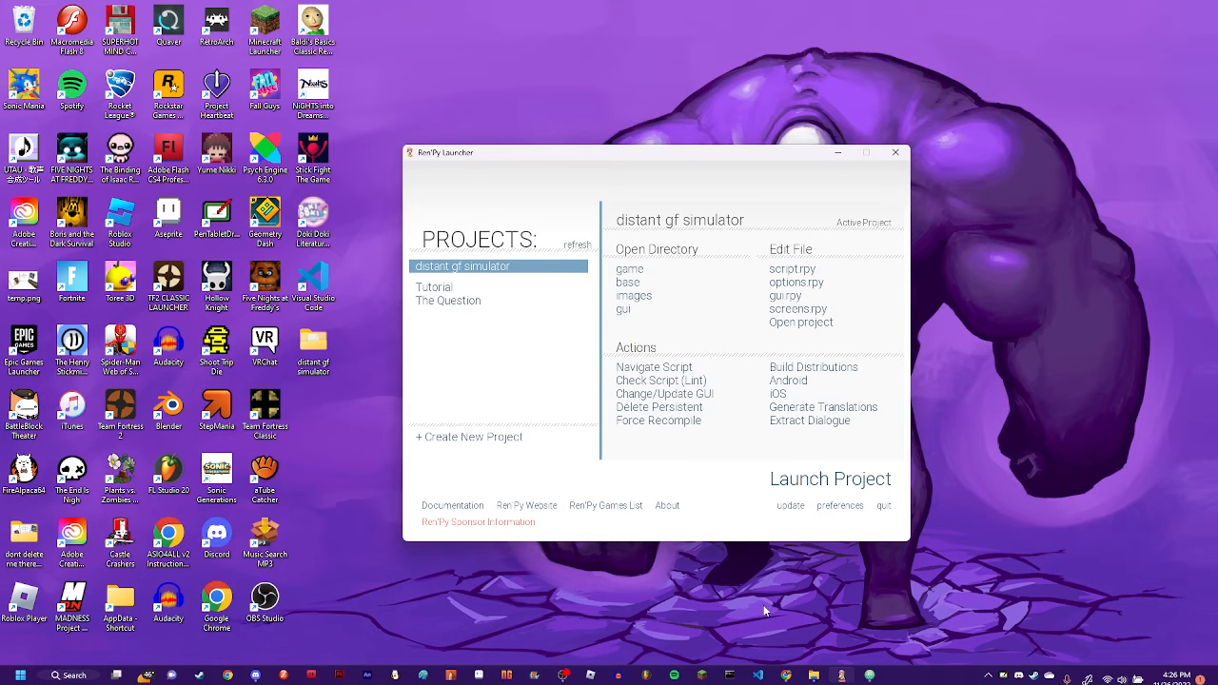
mouse_move(796, 499)
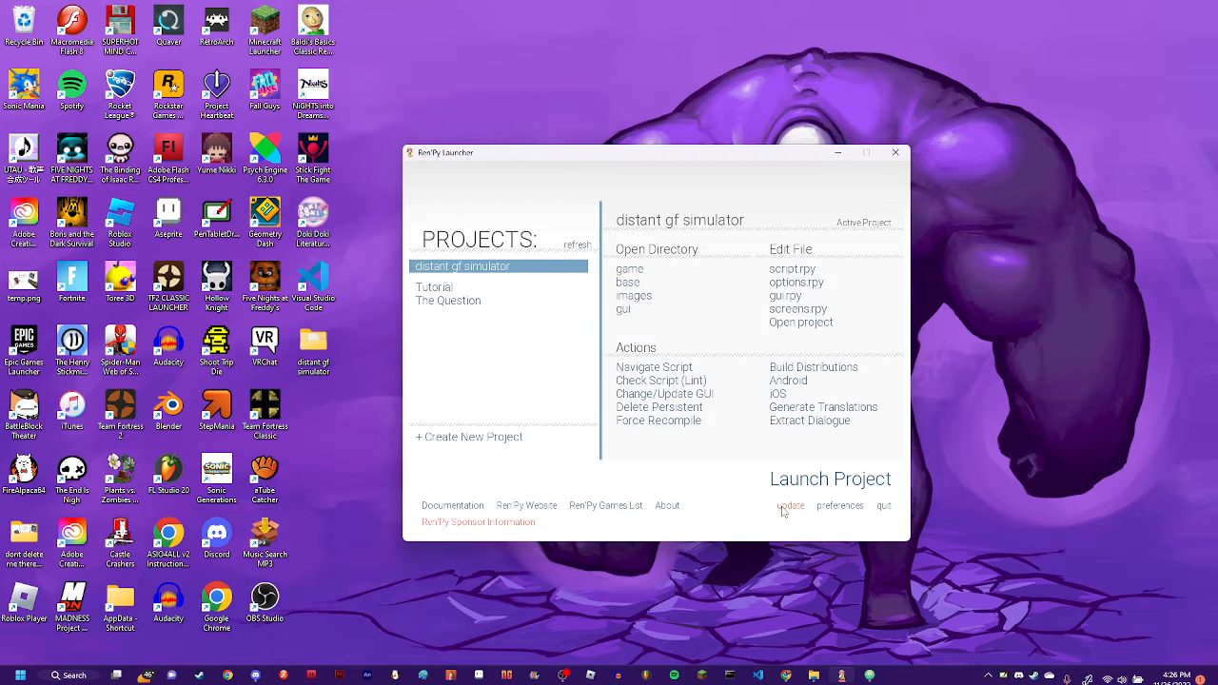
left_click(830, 479)
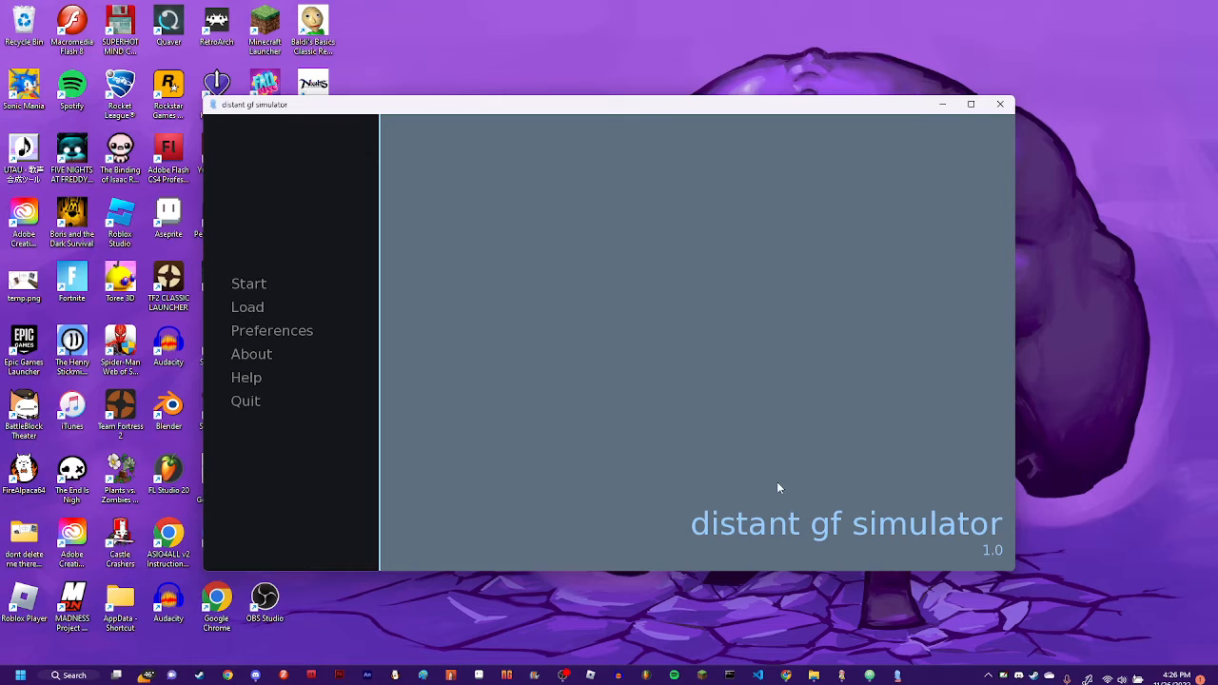
left_click(970, 103)
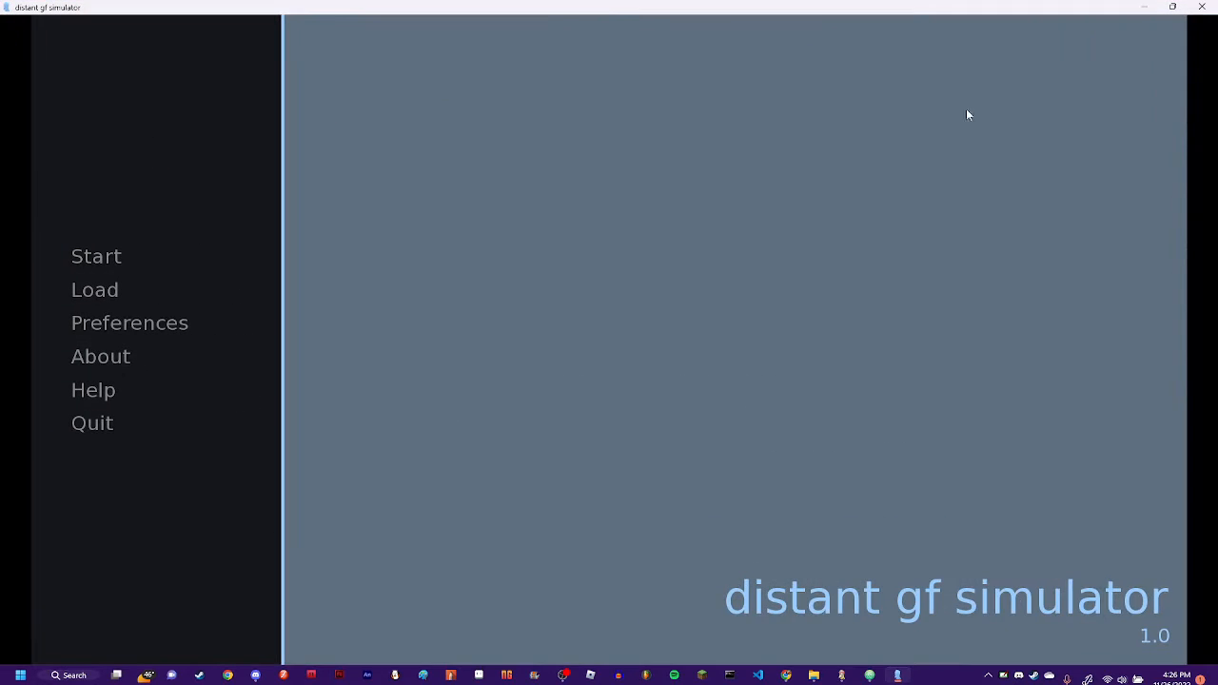
mouse_move(2, 285)
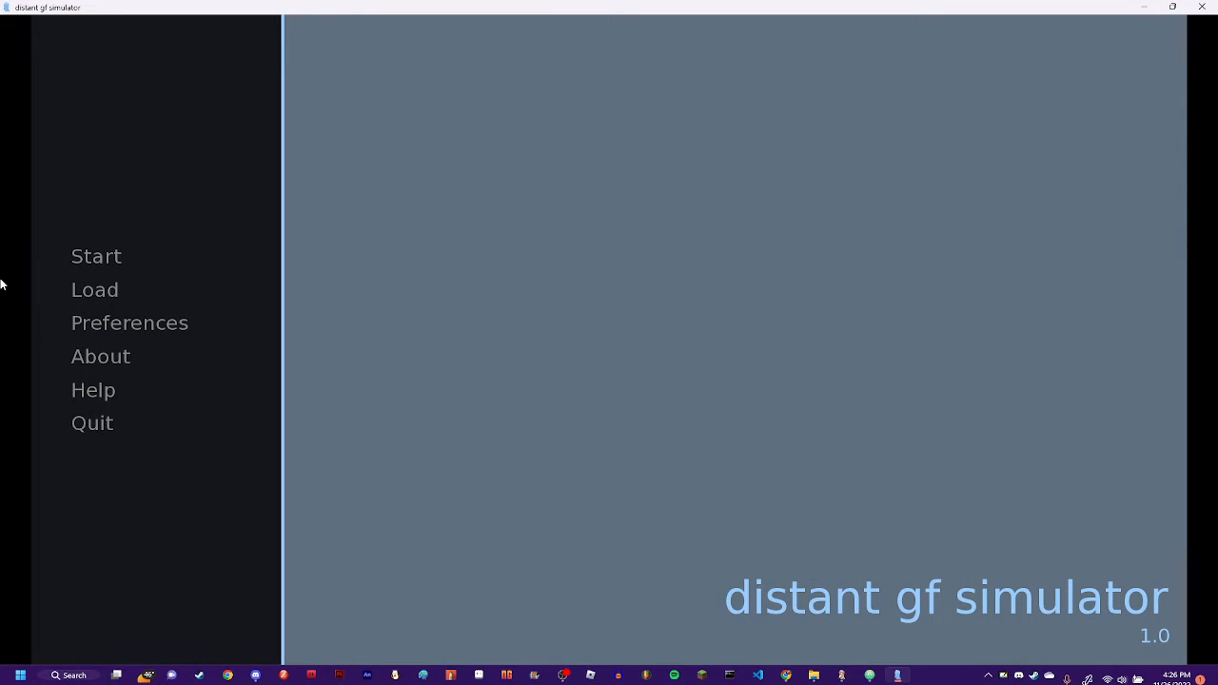
mouse_move(95, 255)
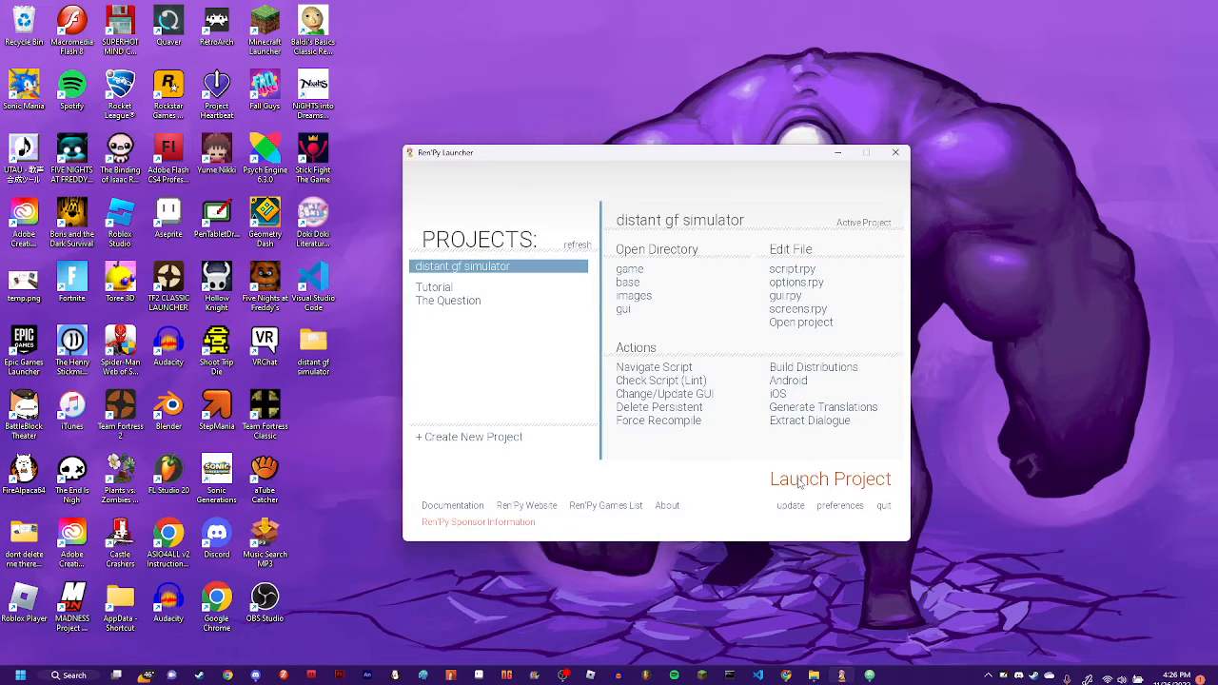
left_click(829, 480)
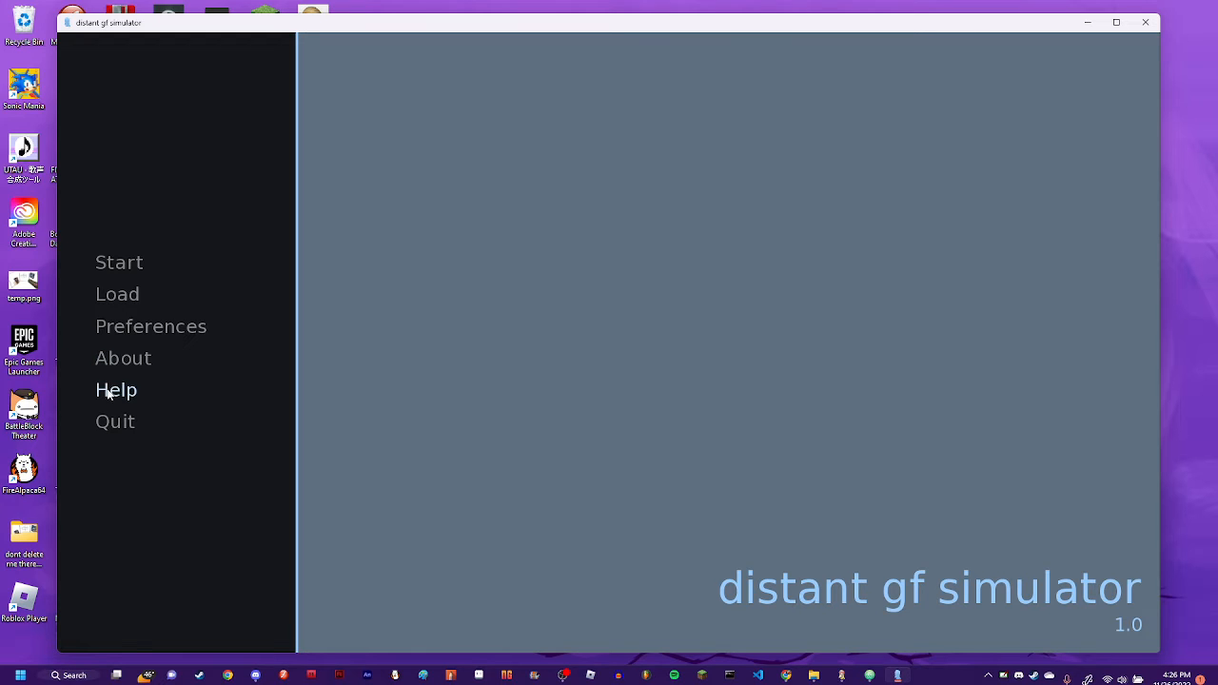
left_click(150, 328)
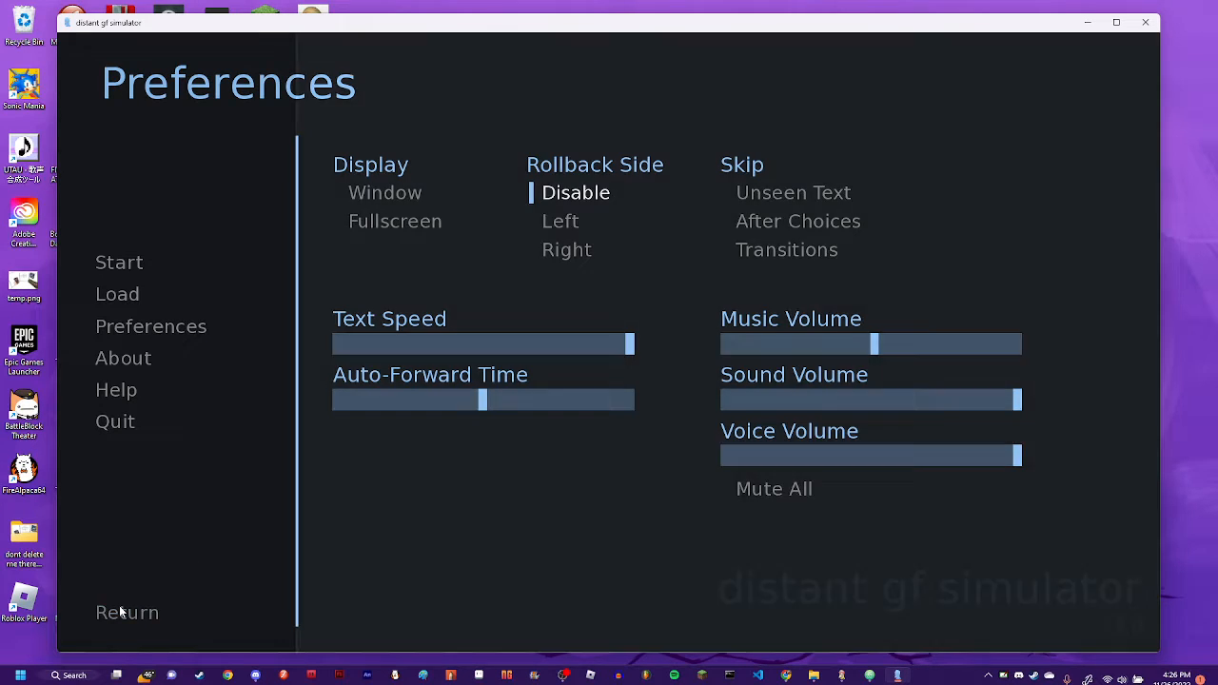
Leave the Preferences screen and return to the main menu.
left_click(128, 613)
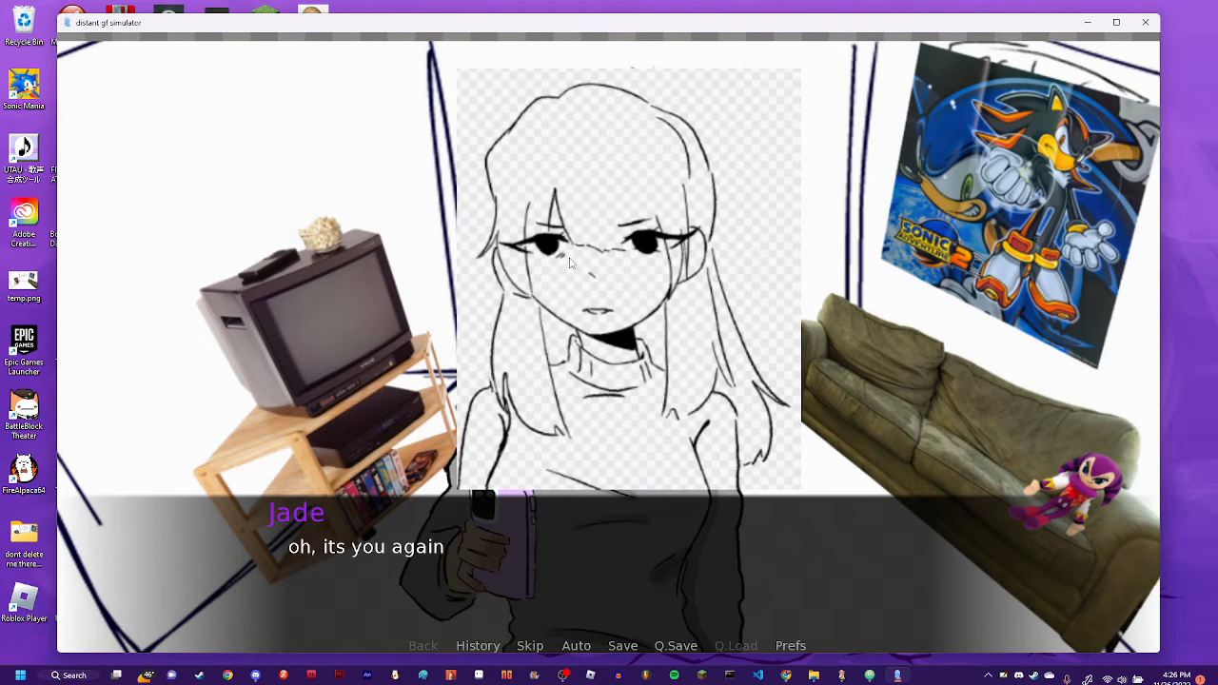
mouse_move(414, 362)
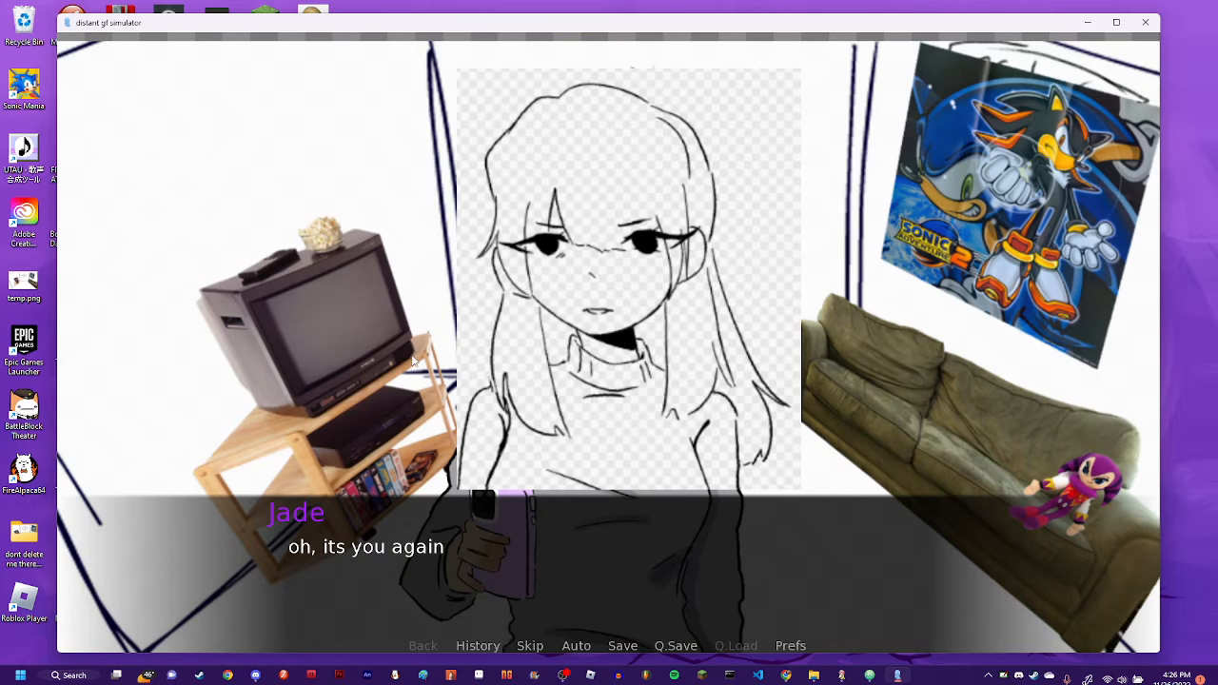
mouse_move(641, 320)
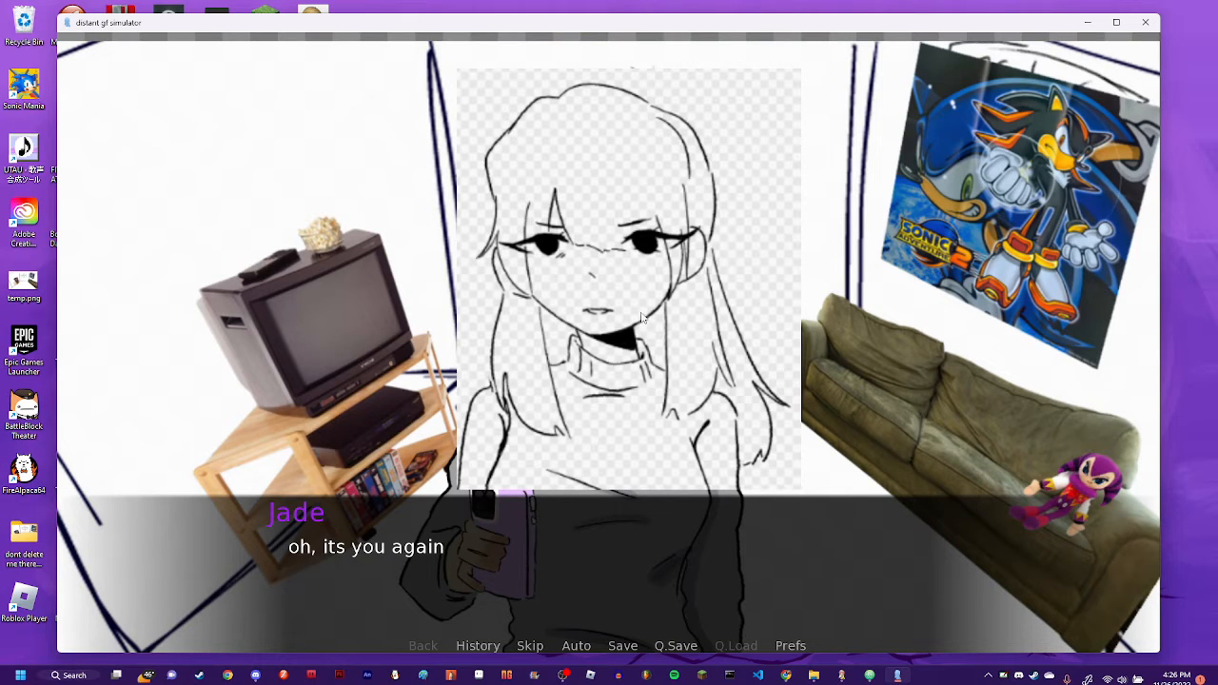
mouse_move(221, 352)
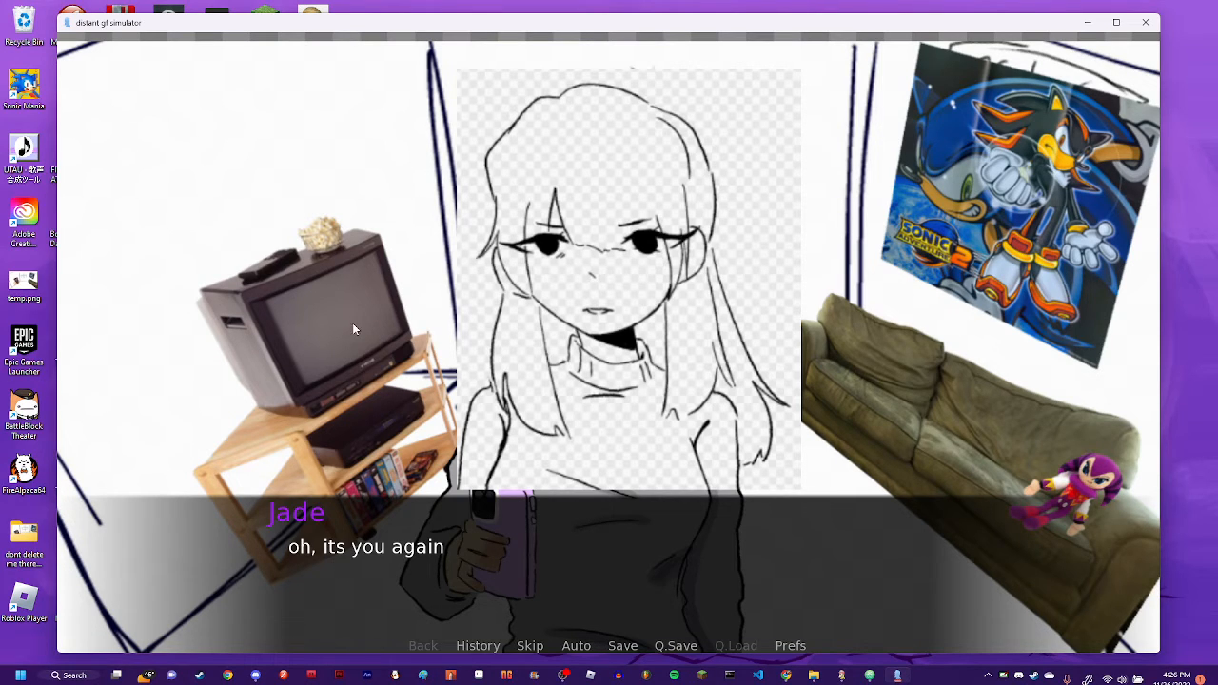
mouse_move(995, 287)
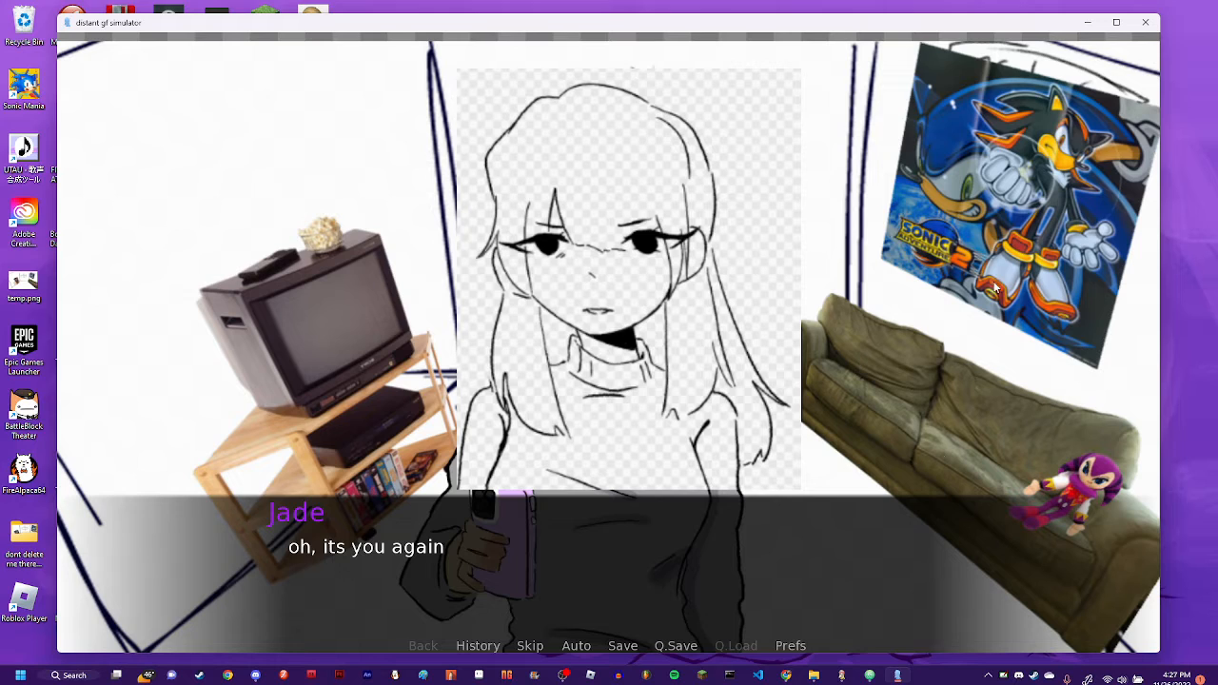
mouse_move(956, 411)
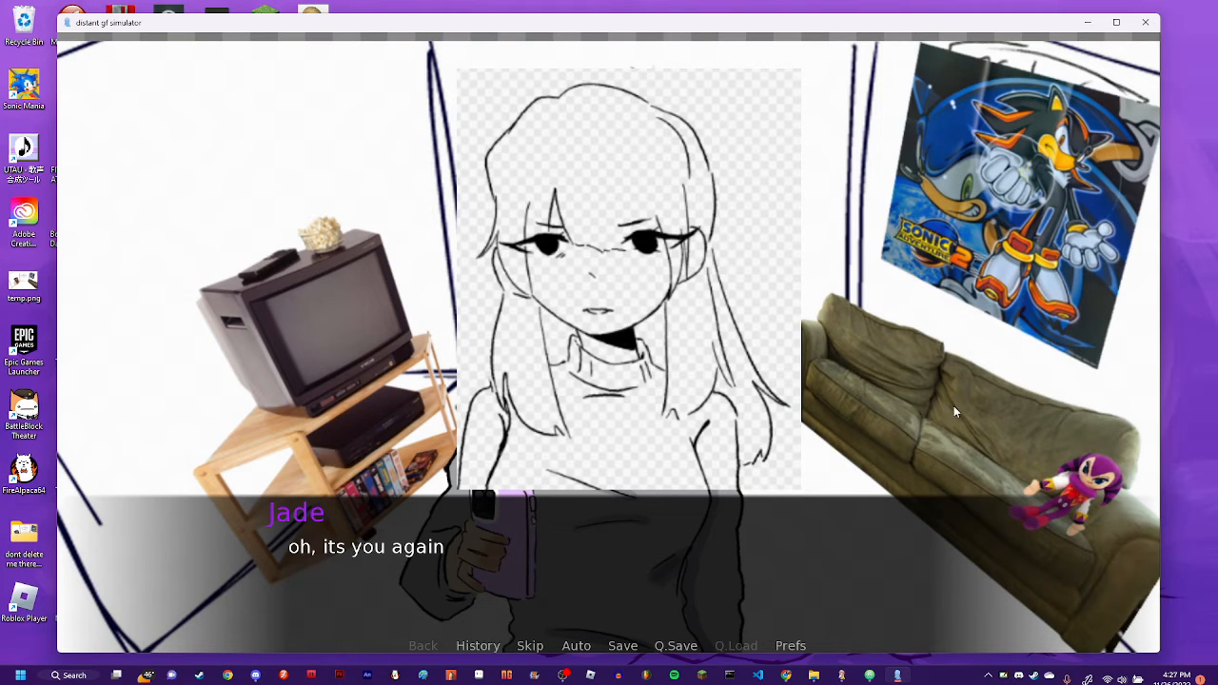
mouse_move(712, 459)
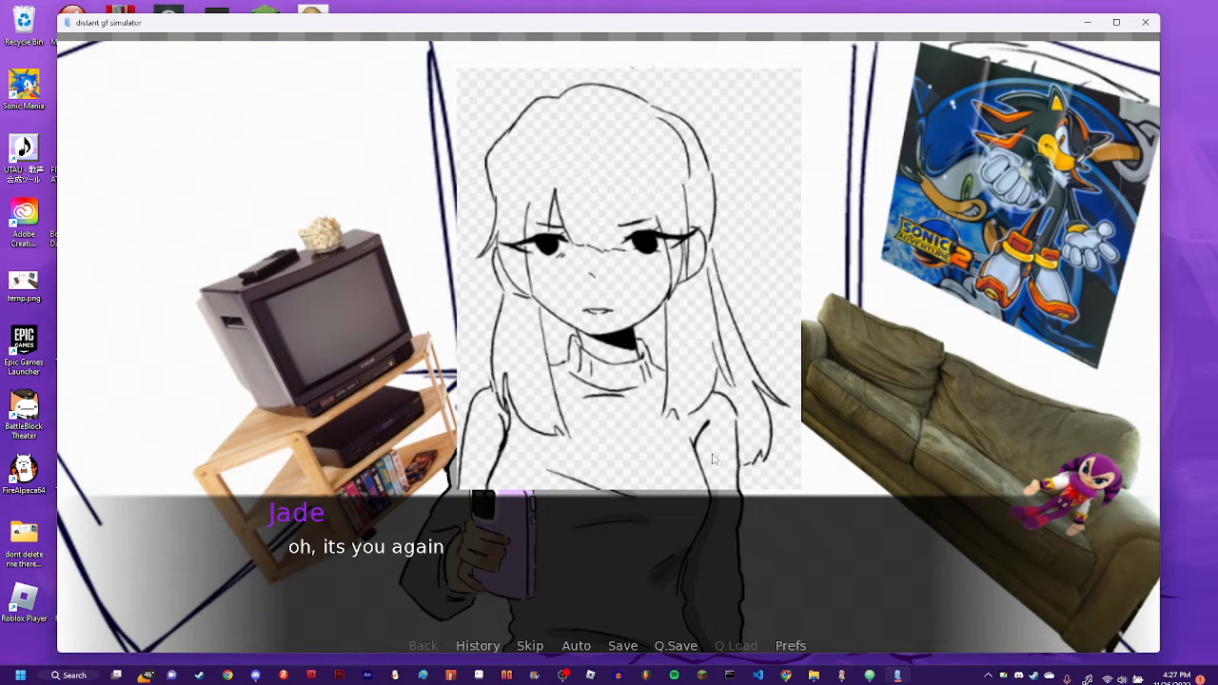
Advance the dialogue to Jade's greeting "oh, its you again".
left_click(613, 379)
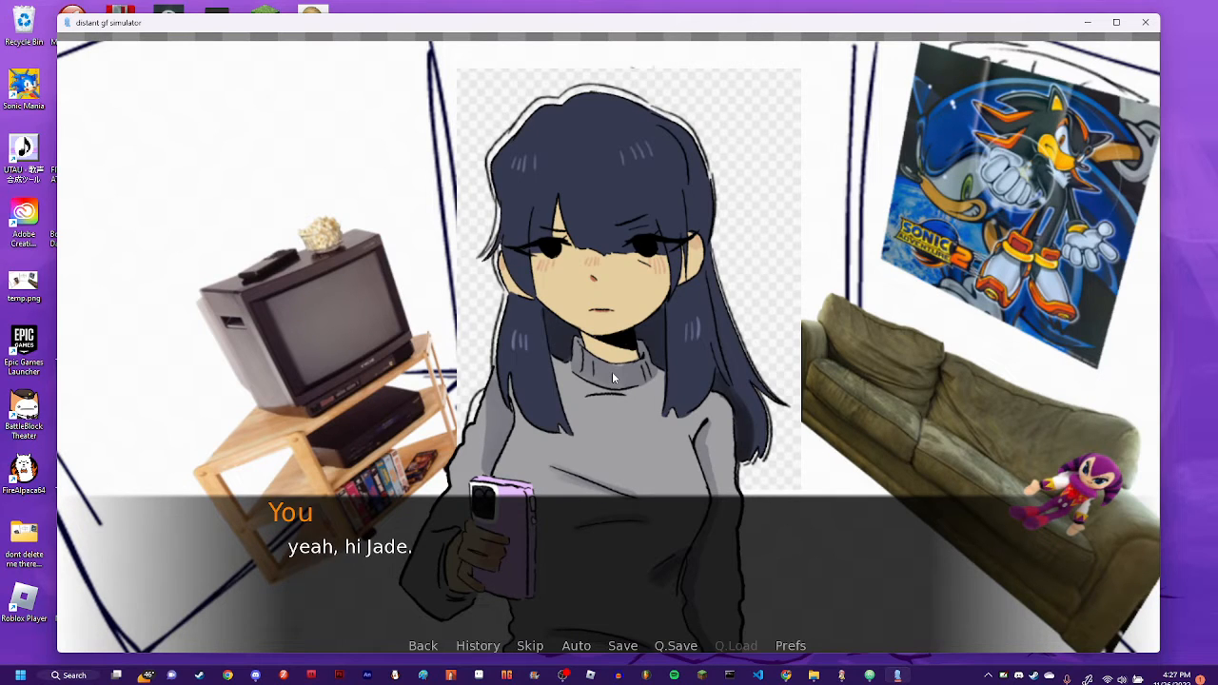
Advance through the greeting and month remark to Jade's "oh, rent, yeah... about that.".
left_click(609, 380)
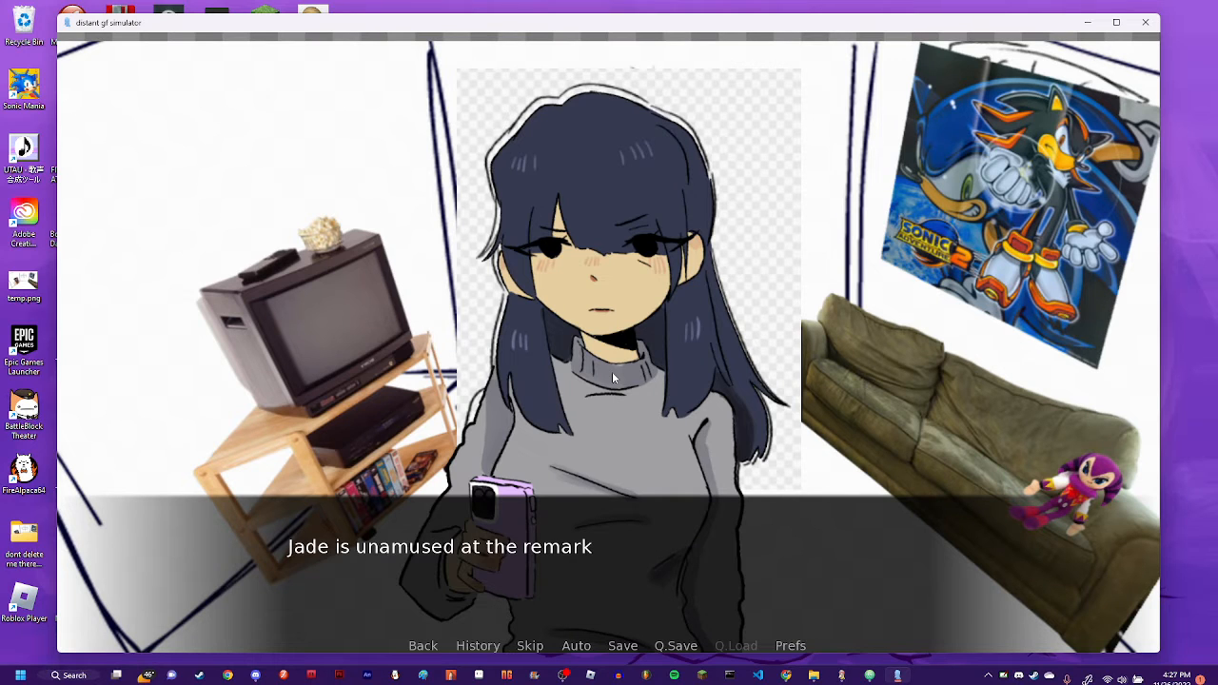
mouse_move(312, 559)
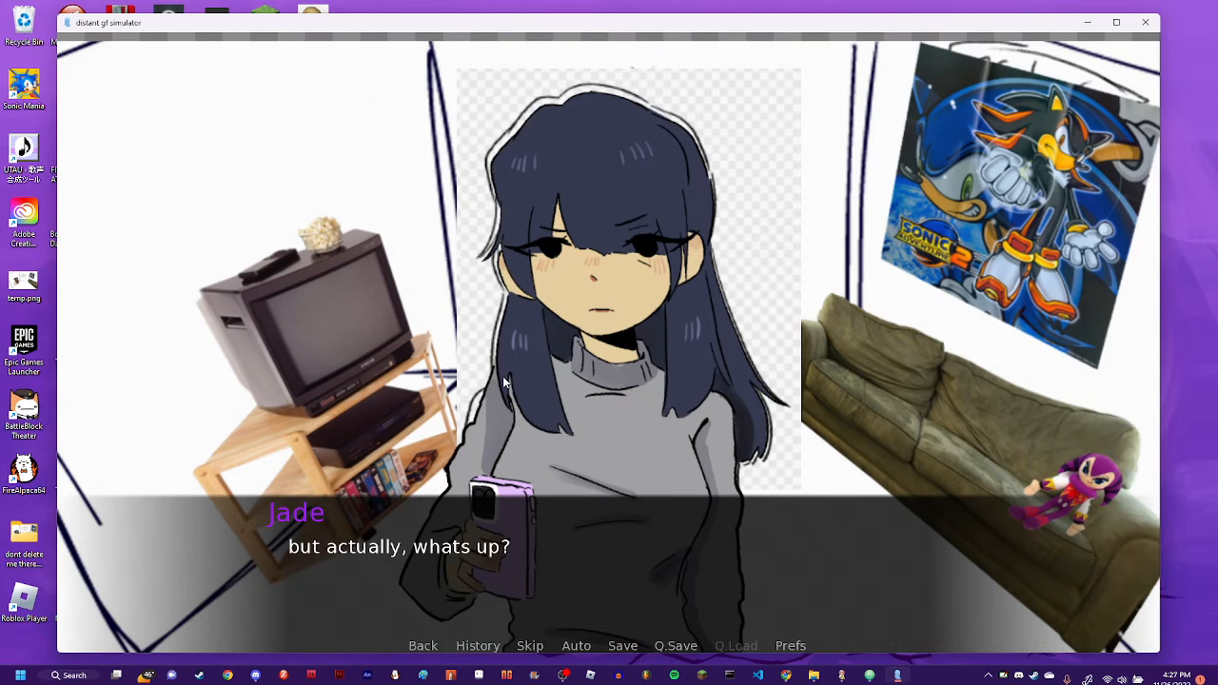
left_click(609, 380)
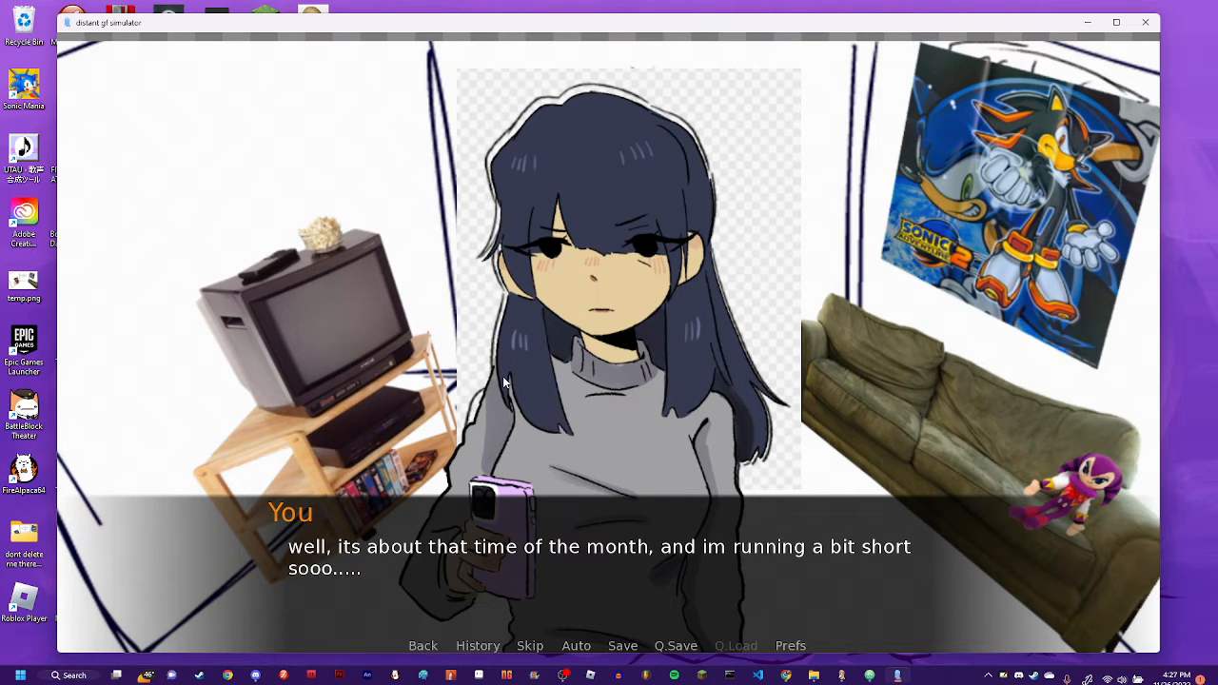
left_click(609, 381)
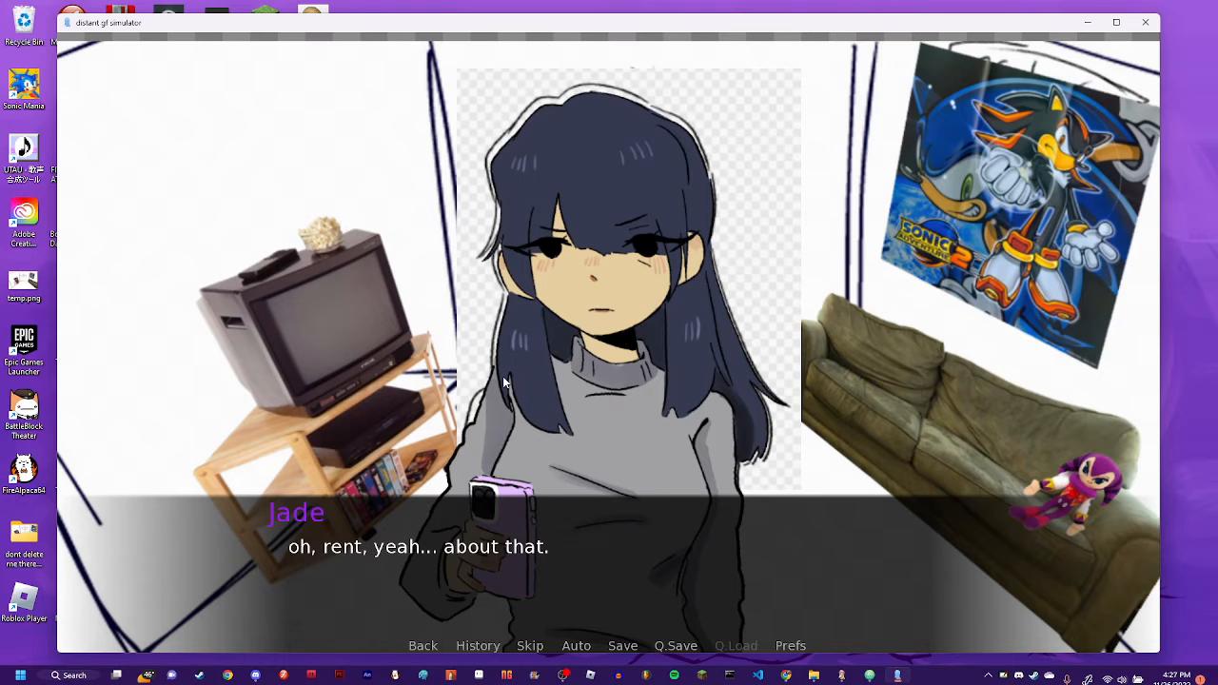
left_click(609, 380)
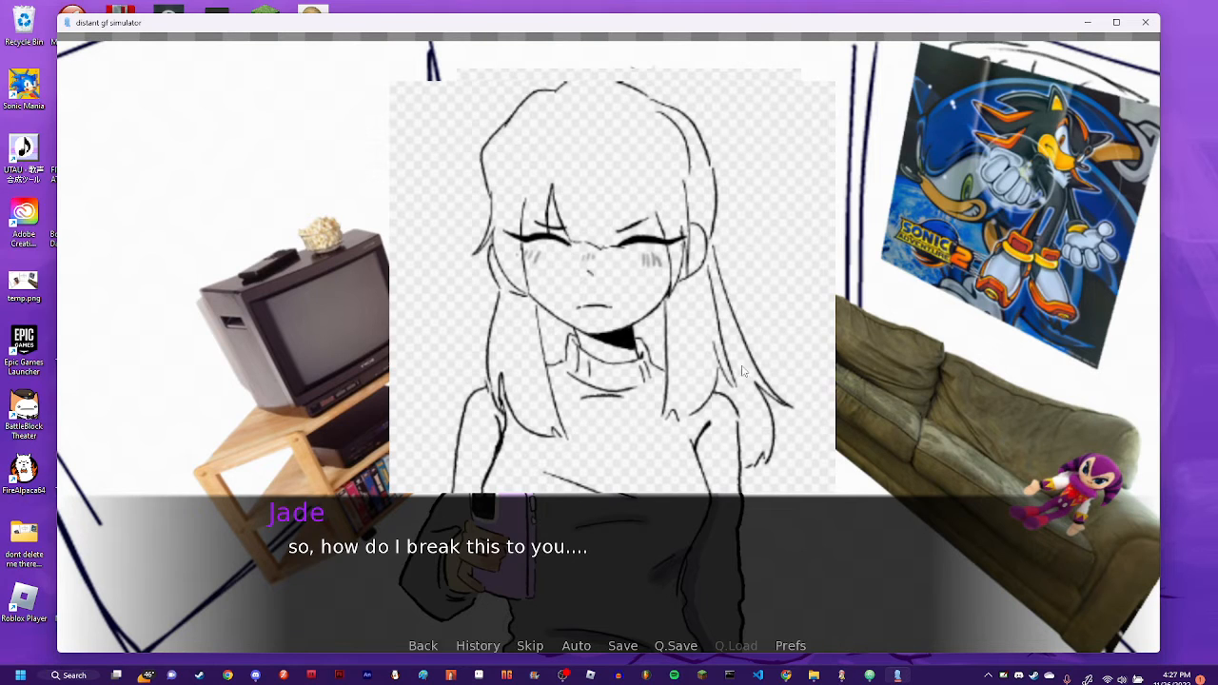
mouse_move(567, 373)
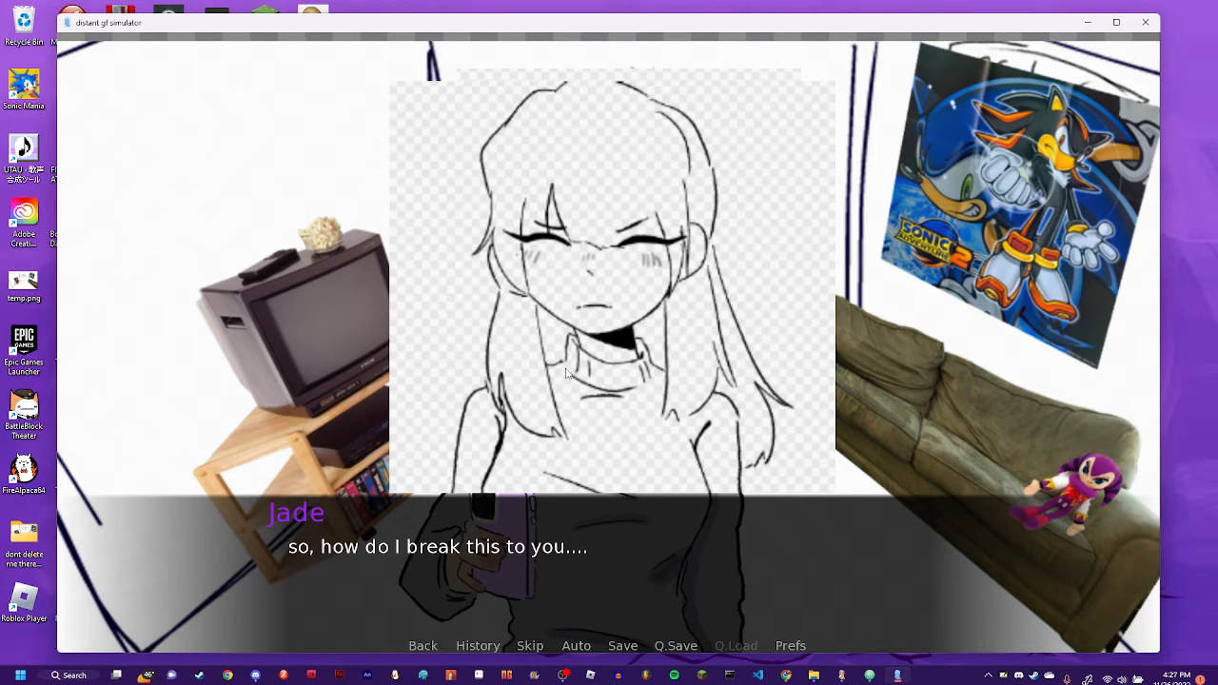
mouse_move(605, 498)
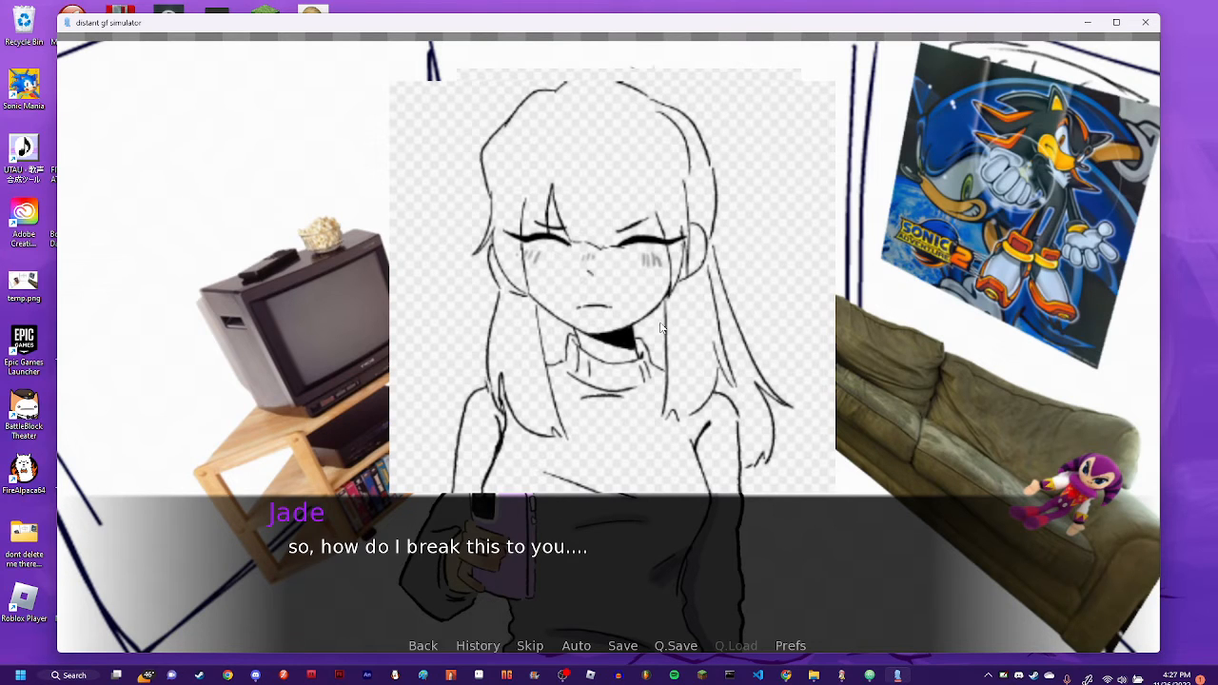
mouse_move(390, 365)
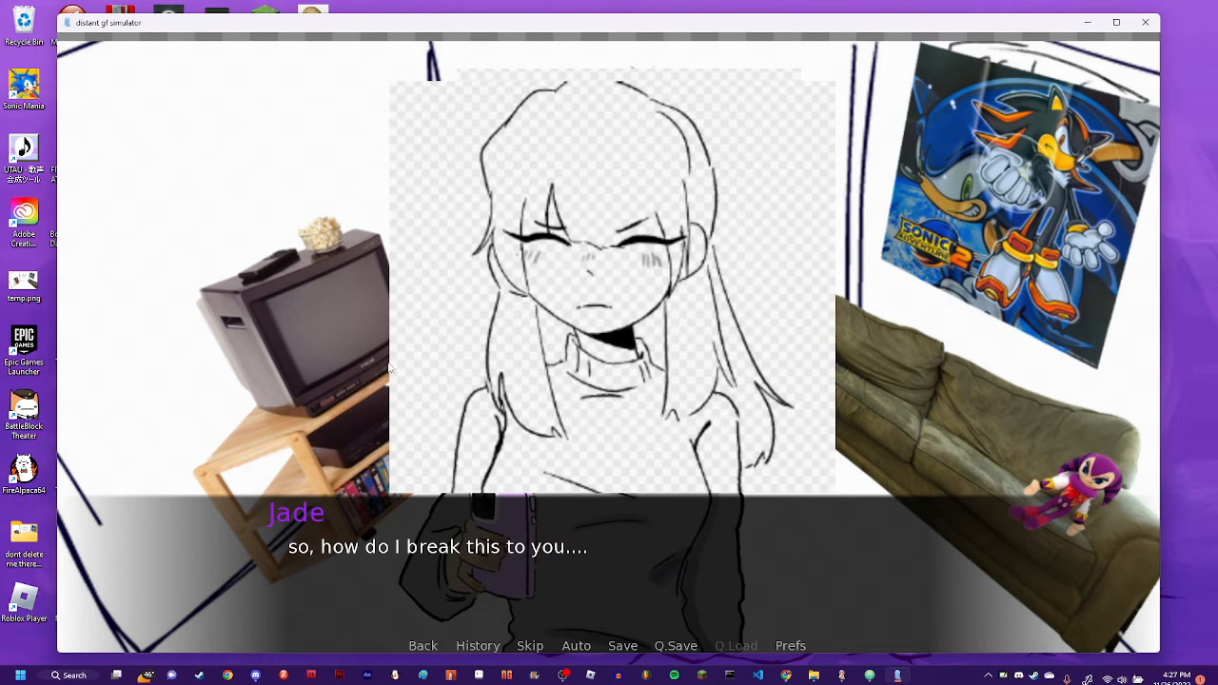
mouse_move(601, 371)
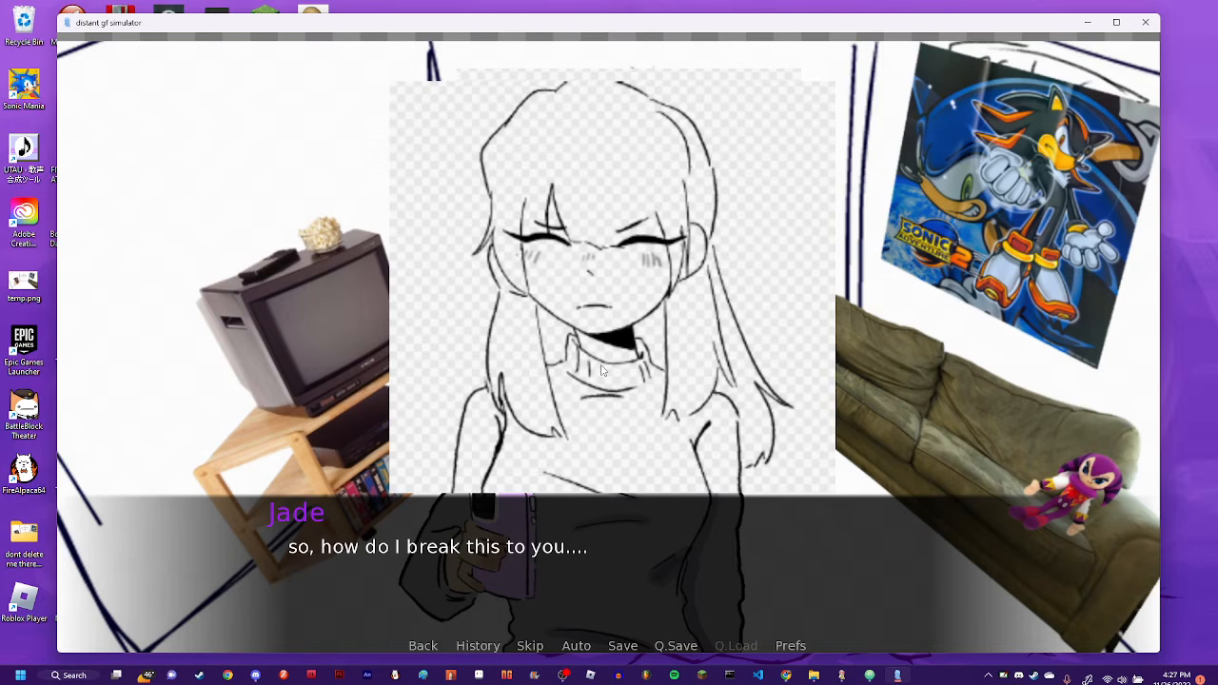
mouse_move(543, 428)
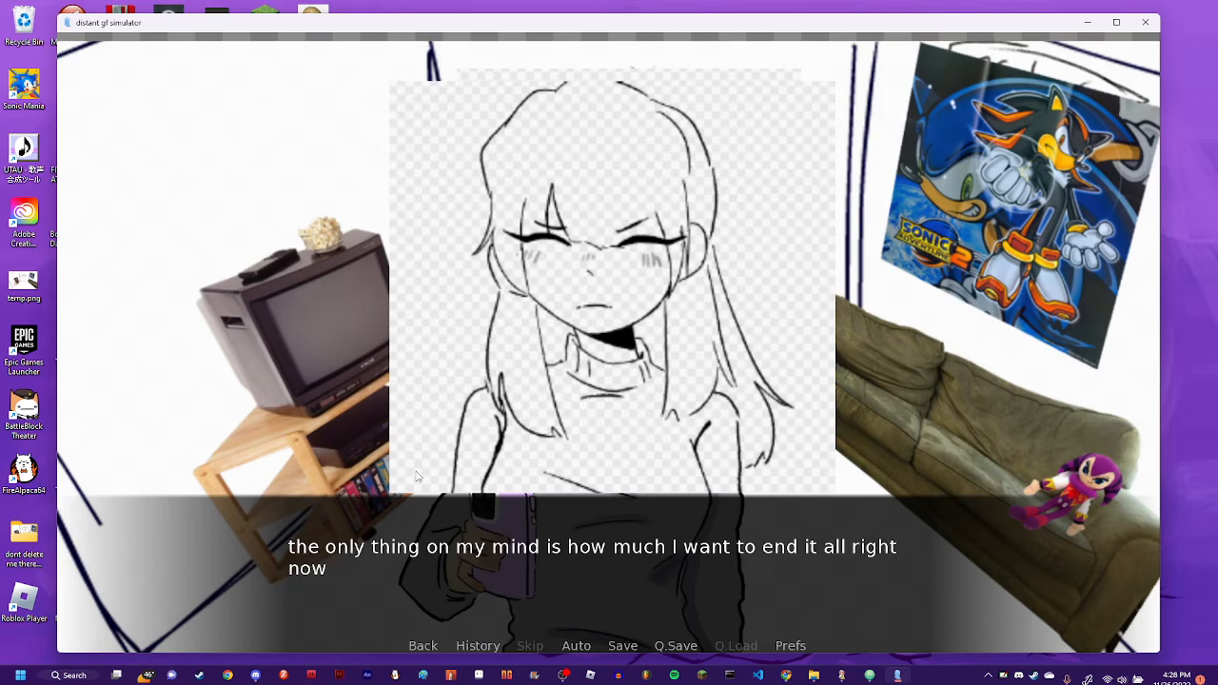
mouse_move(457, 586)
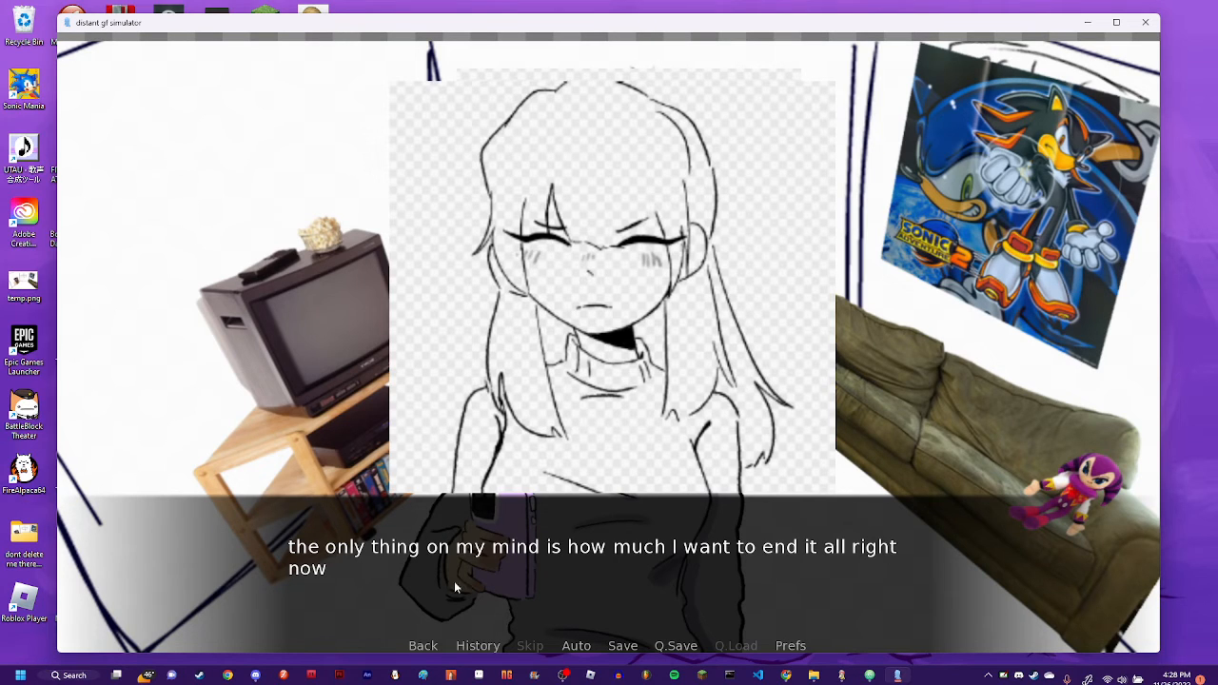
mouse_move(573, 613)
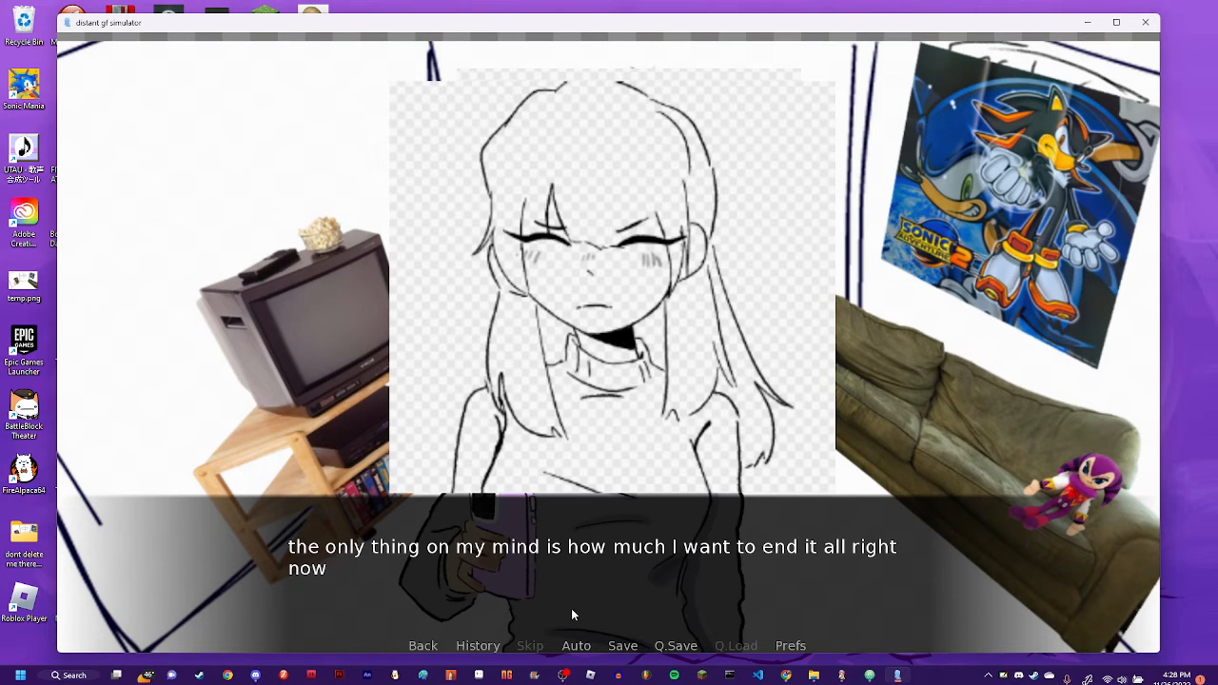
mouse_move(834, 578)
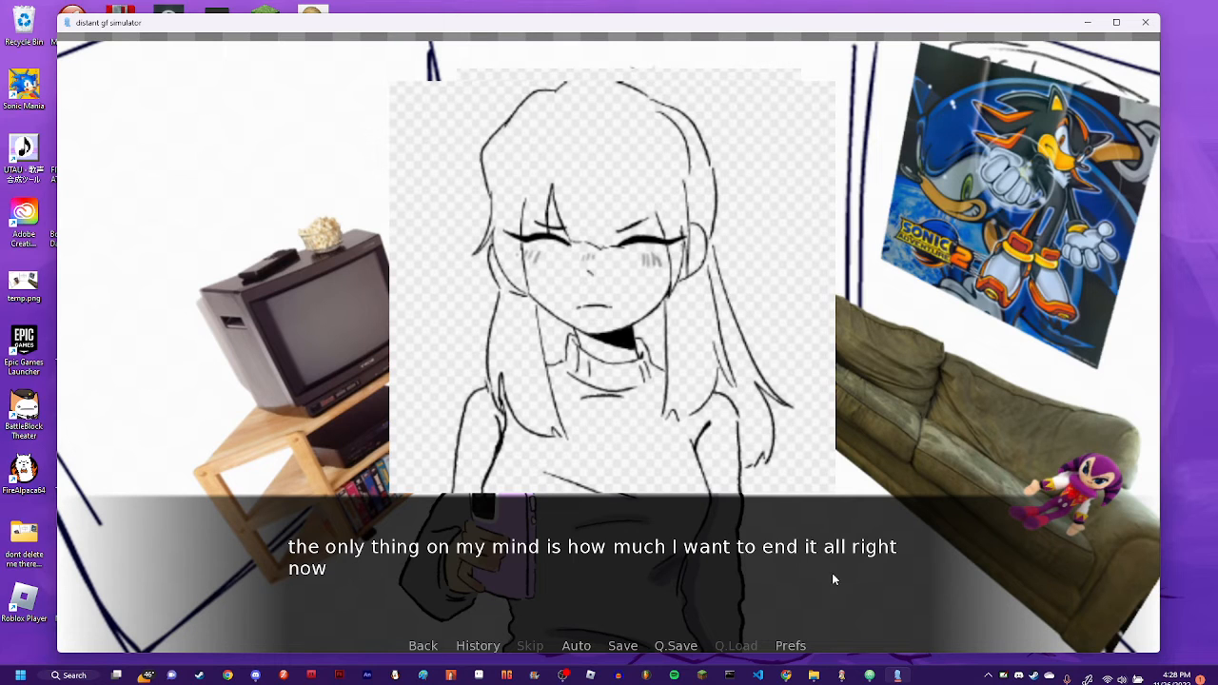
mouse_move(705, 333)
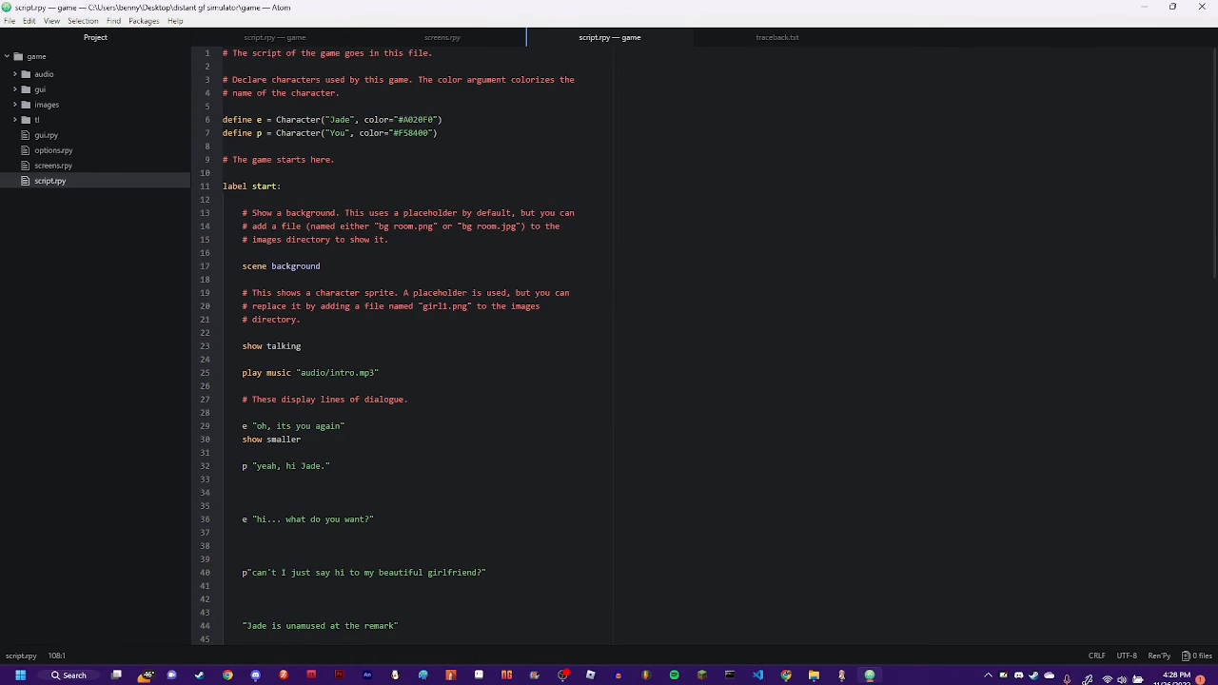
scroll("down", 3)
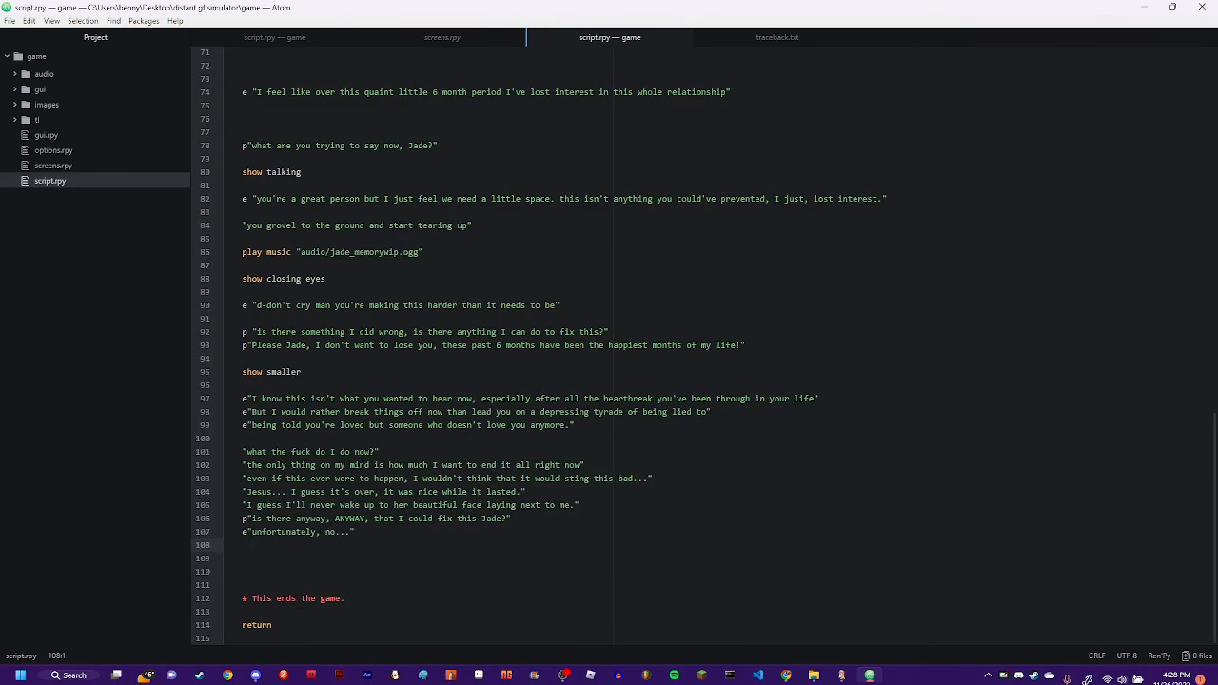
scroll("up", 3)
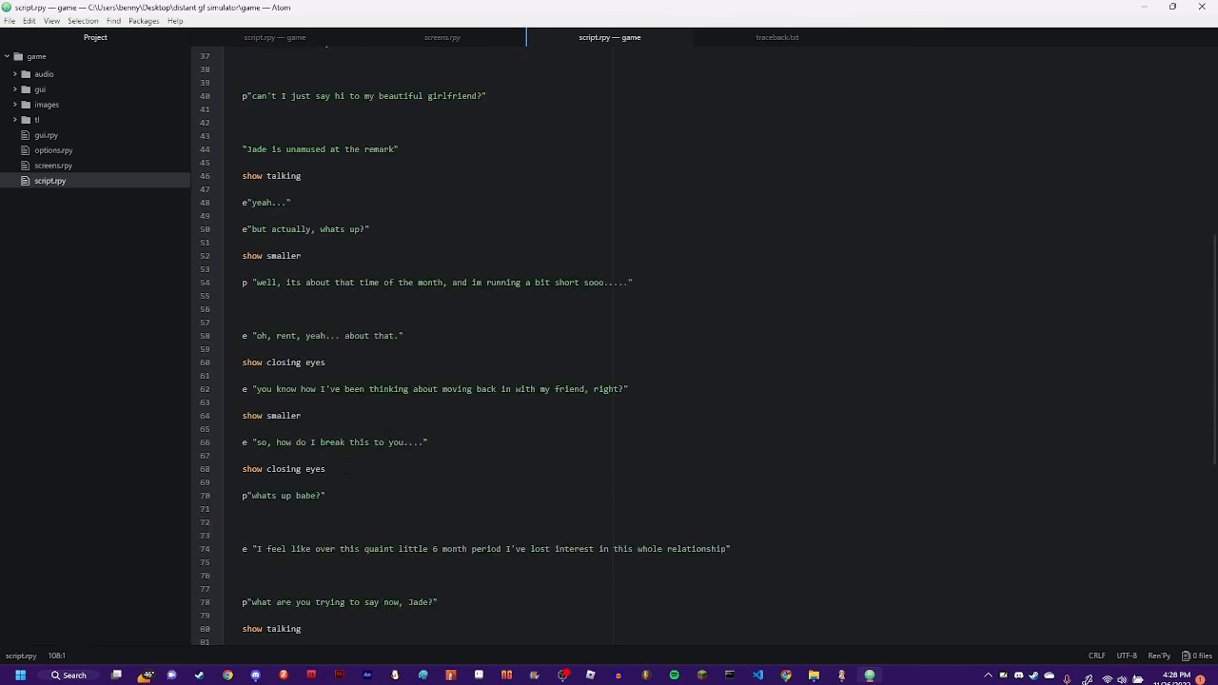
scroll("up", 3)
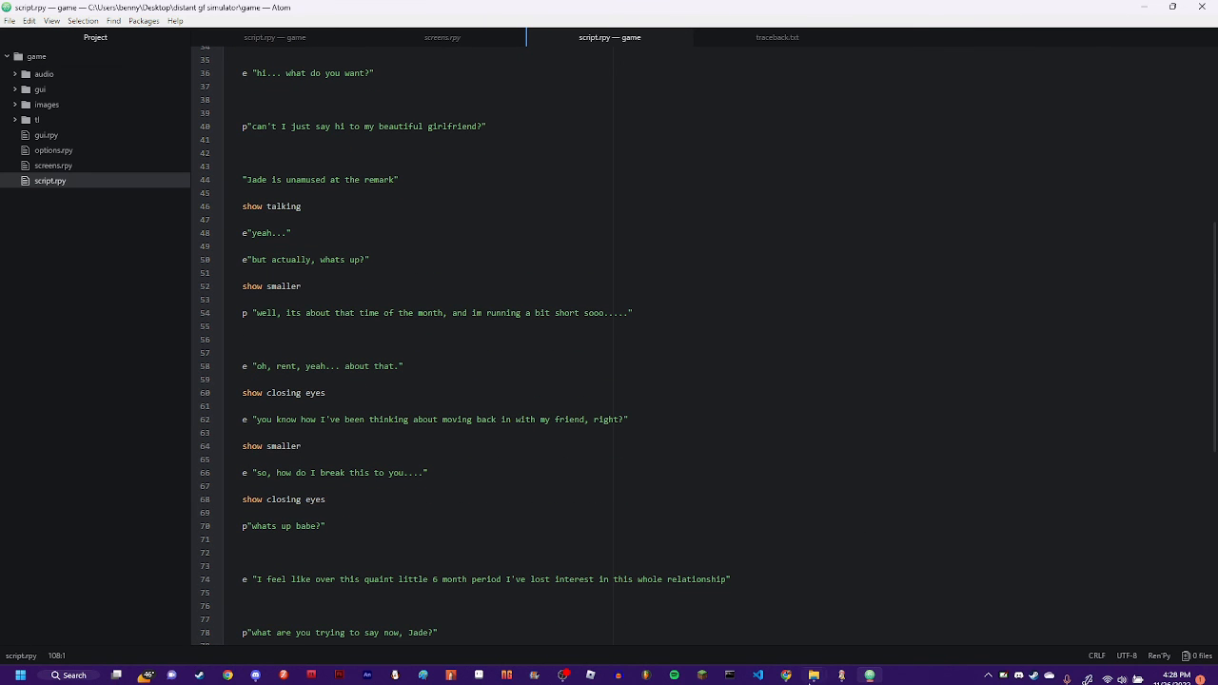